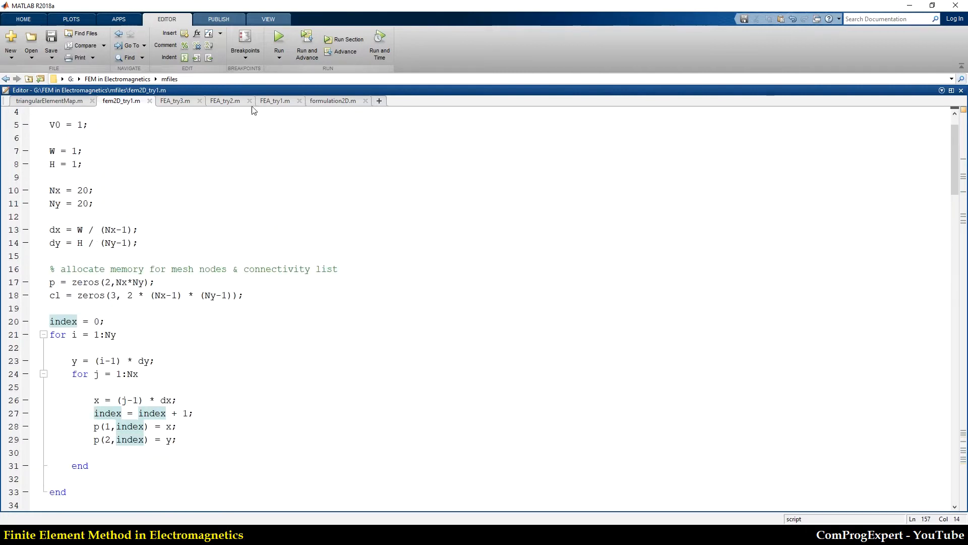
# Run fem2D_try1.m and arrange the mesh and potential contour figures side by side.
pyautogui.click(278, 36)
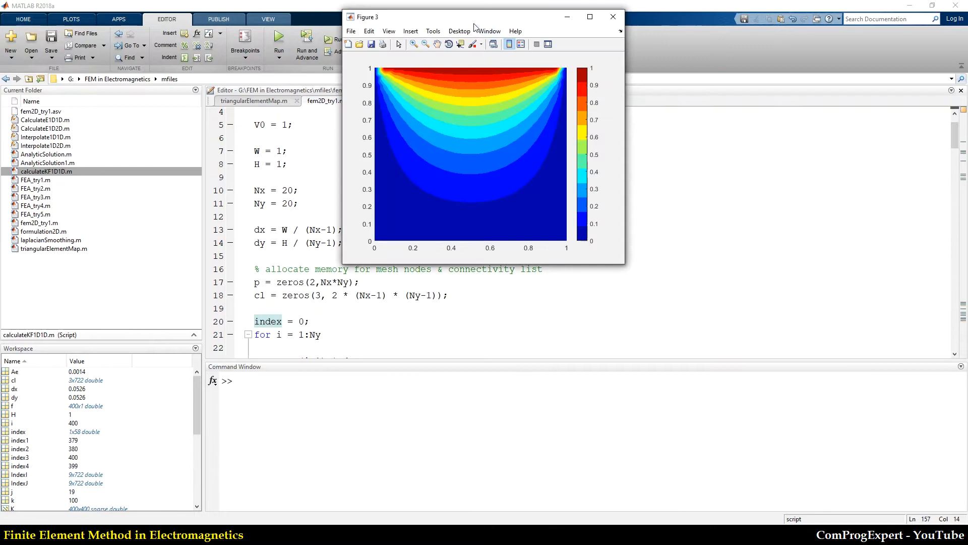
pyautogui.click(279, 40)
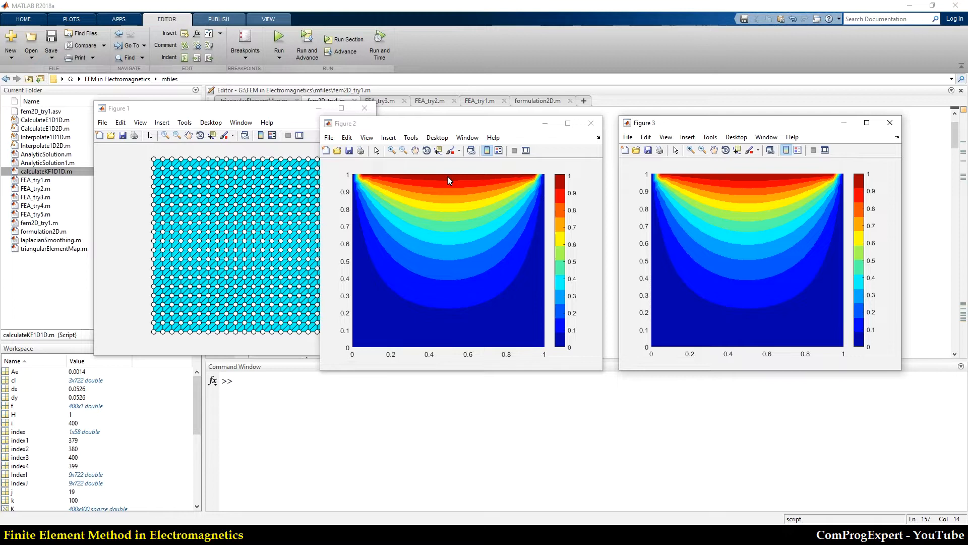
pyautogui.moveTo(455, 356)
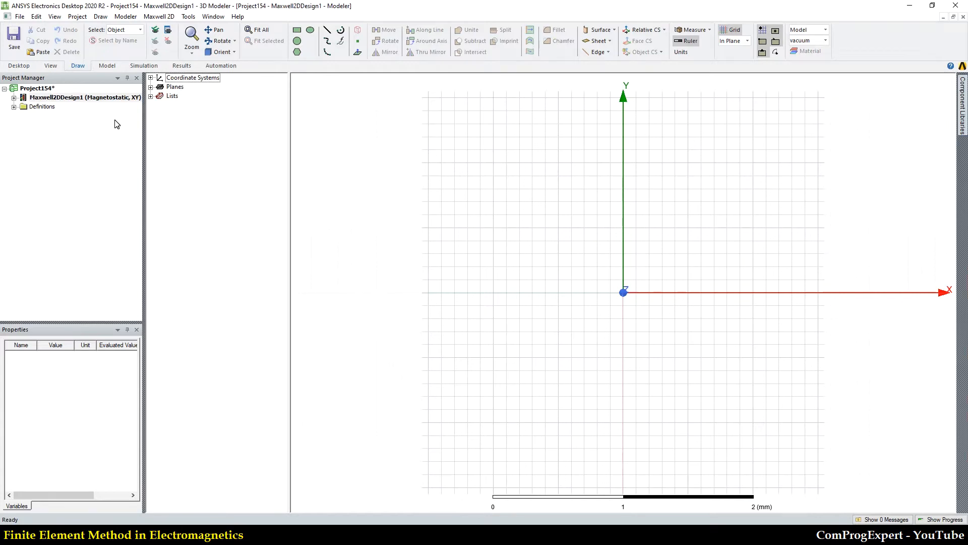
# Bring up the Project Manager options for the newly inserted Maxwell 2D design.
pyautogui.rightClick(356, 240)
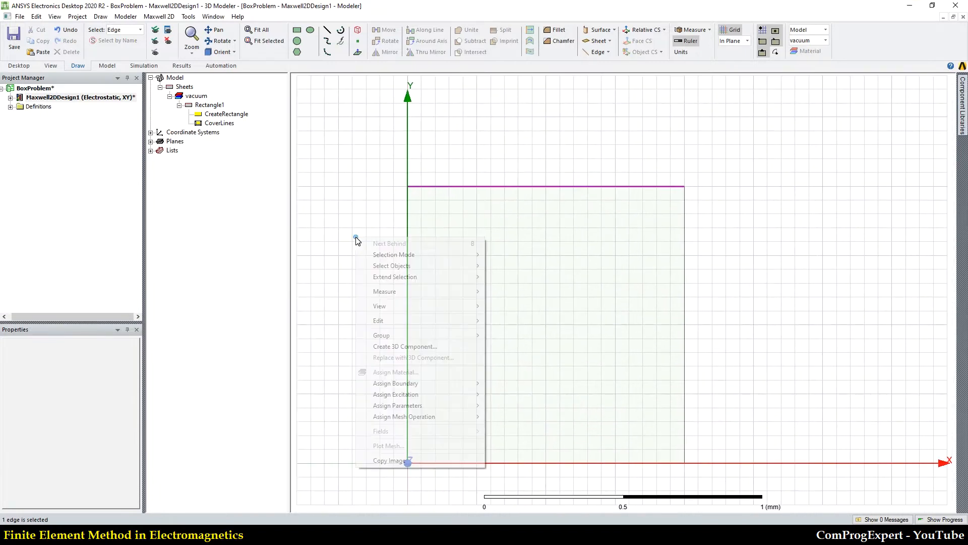
# Assign a voltage excitation Voltage1 to the square's top edge.
pyautogui.click(395, 394)
pyautogui.write('1')
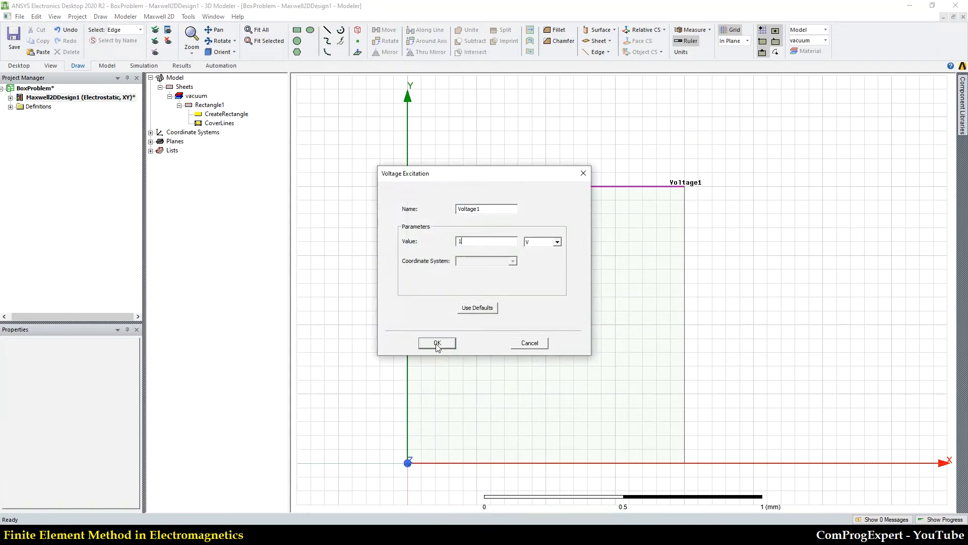
pyautogui.click(437, 343)
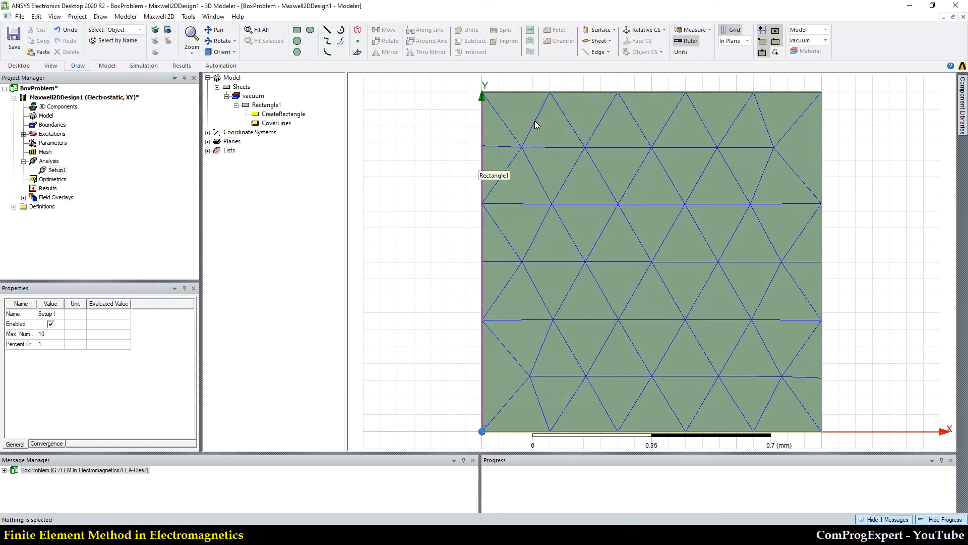
# Show the actions for the meshed Rectangle1 to plot its triangular mesh.
pyautogui.rightClick(57, 170)
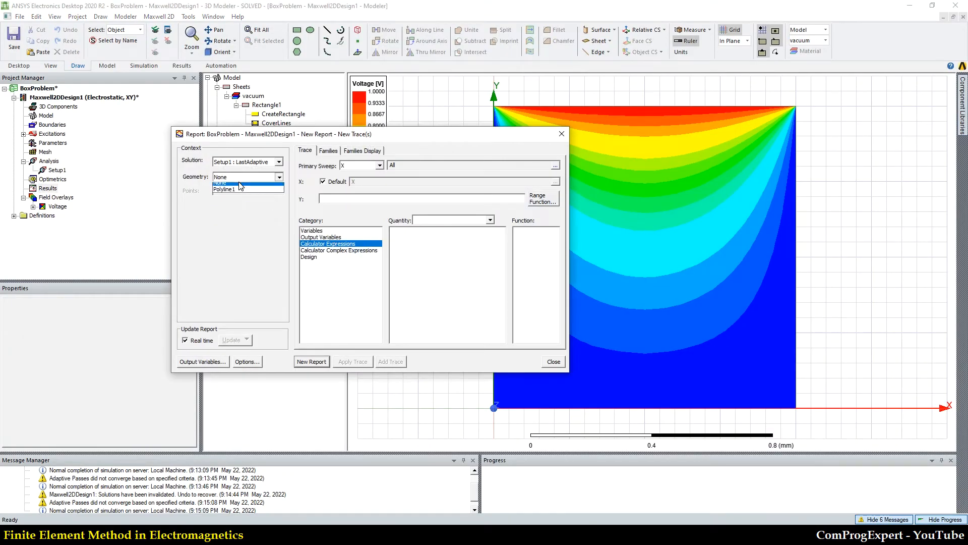
# Create a rectangular report of Voltage versus Distance along Polyline1.
pyautogui.click(312, 361)
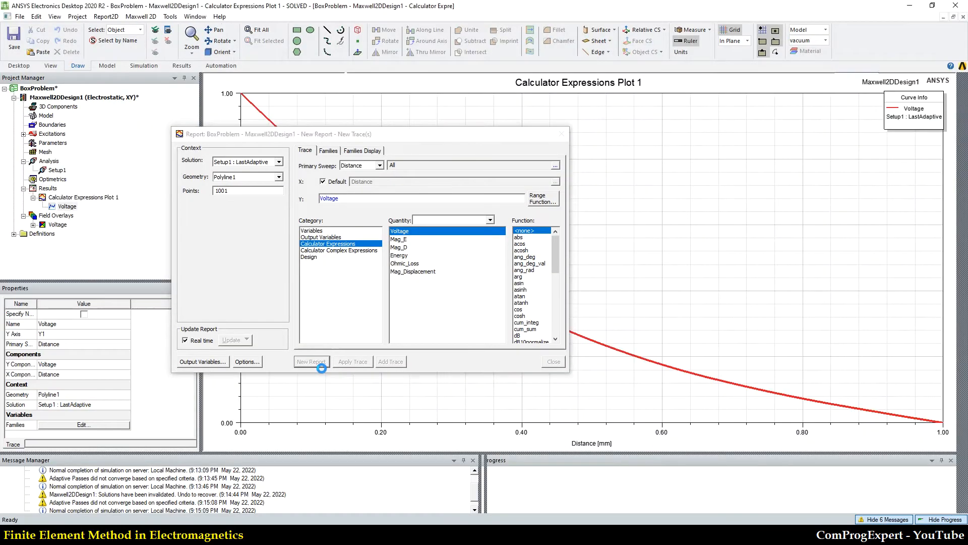
pyautogui.click(550, 361)
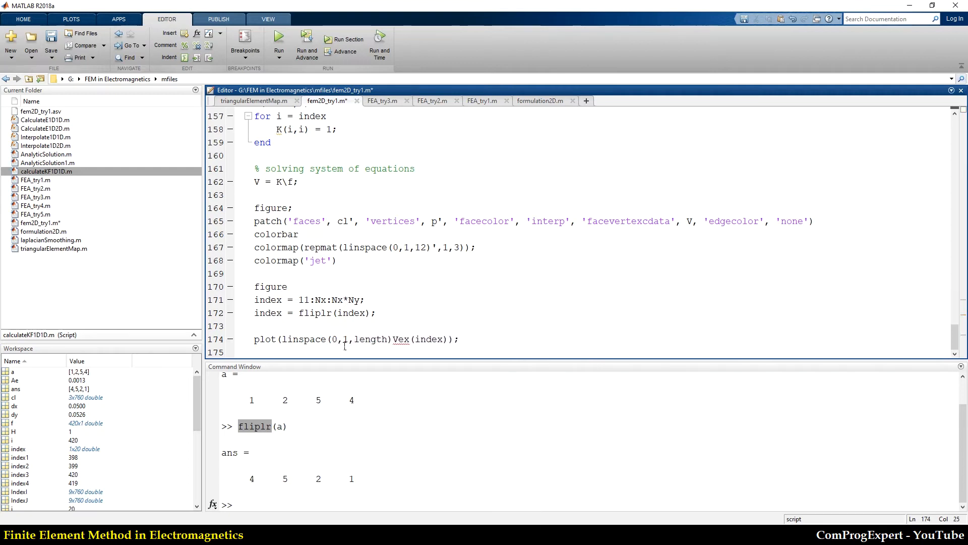
# Plot Vex over the flipped midline indices with corrected plot arguments and rerun the script.
pyautogui.click(279, 39)
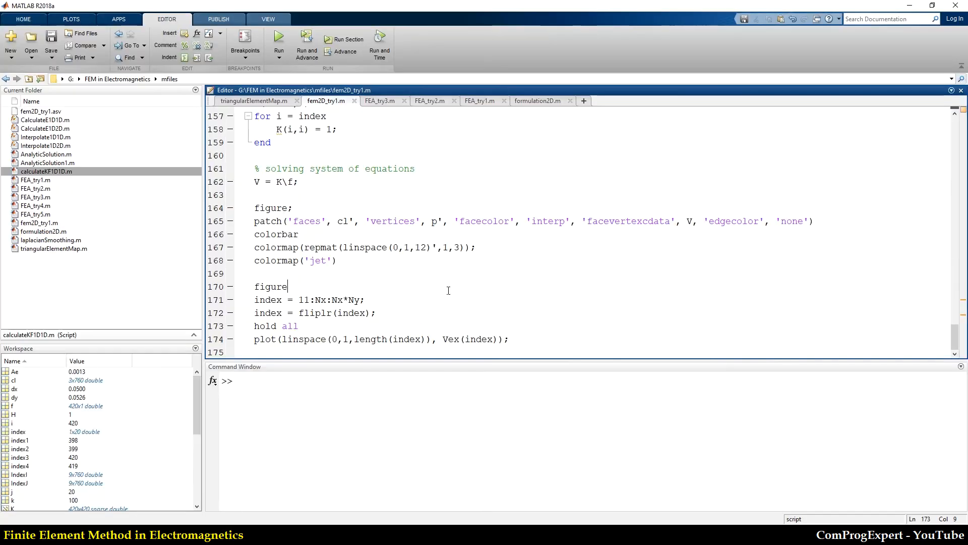
pyautogui.click(278, 44)
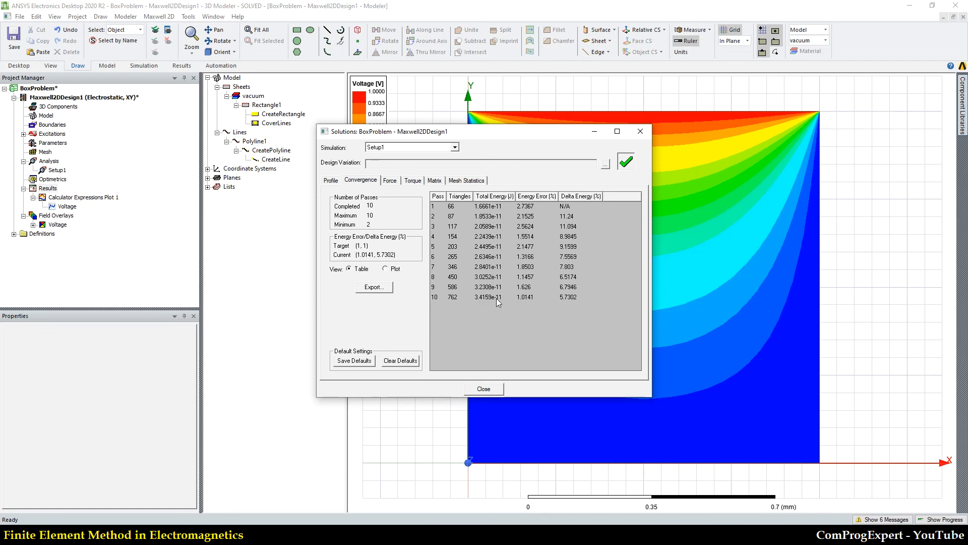
pyautogui.moveTo(488, 291)
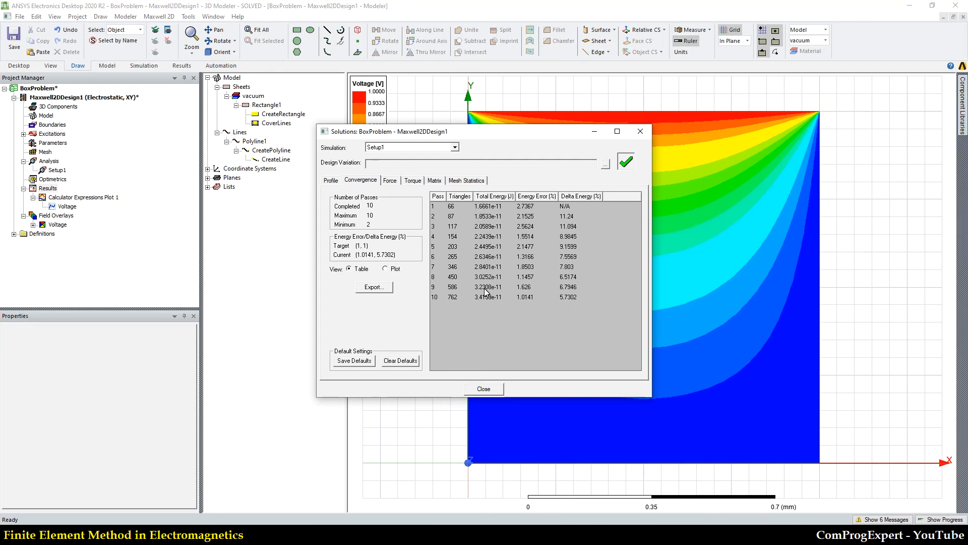